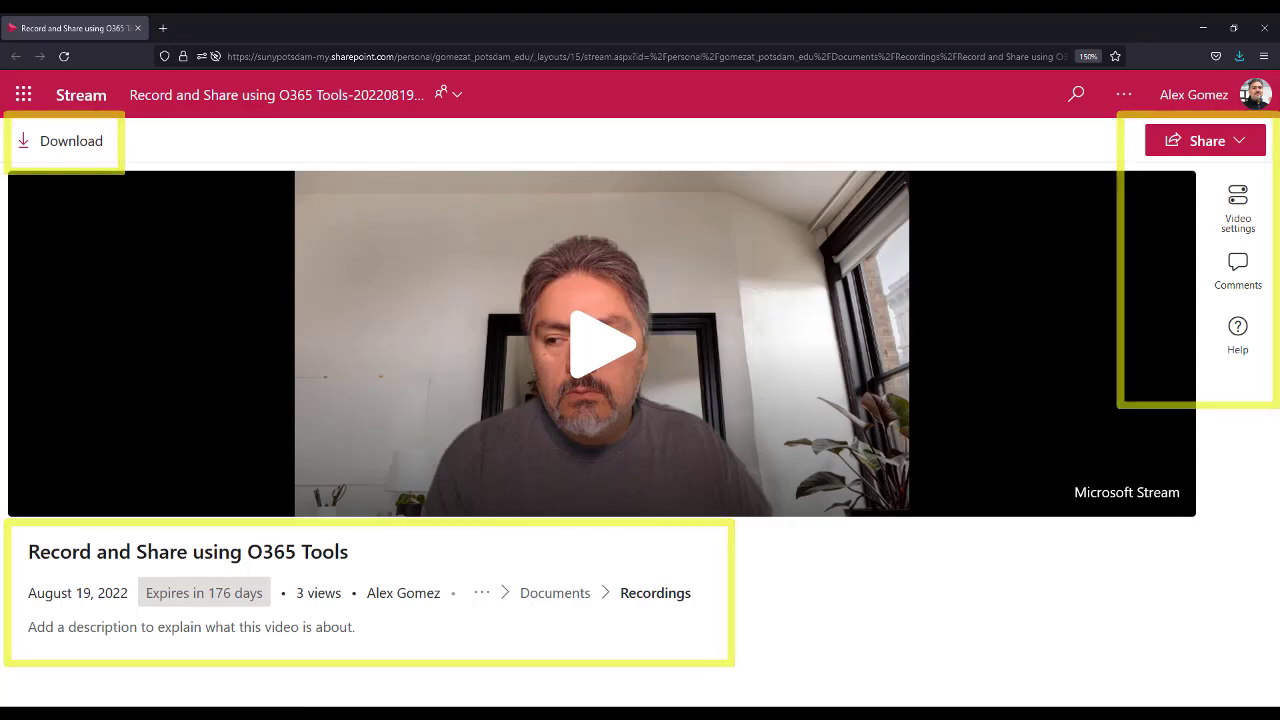
Open the Video settings panel from the right-hand rail
{"action": "left_click", "coordinate": [1237, 207]}
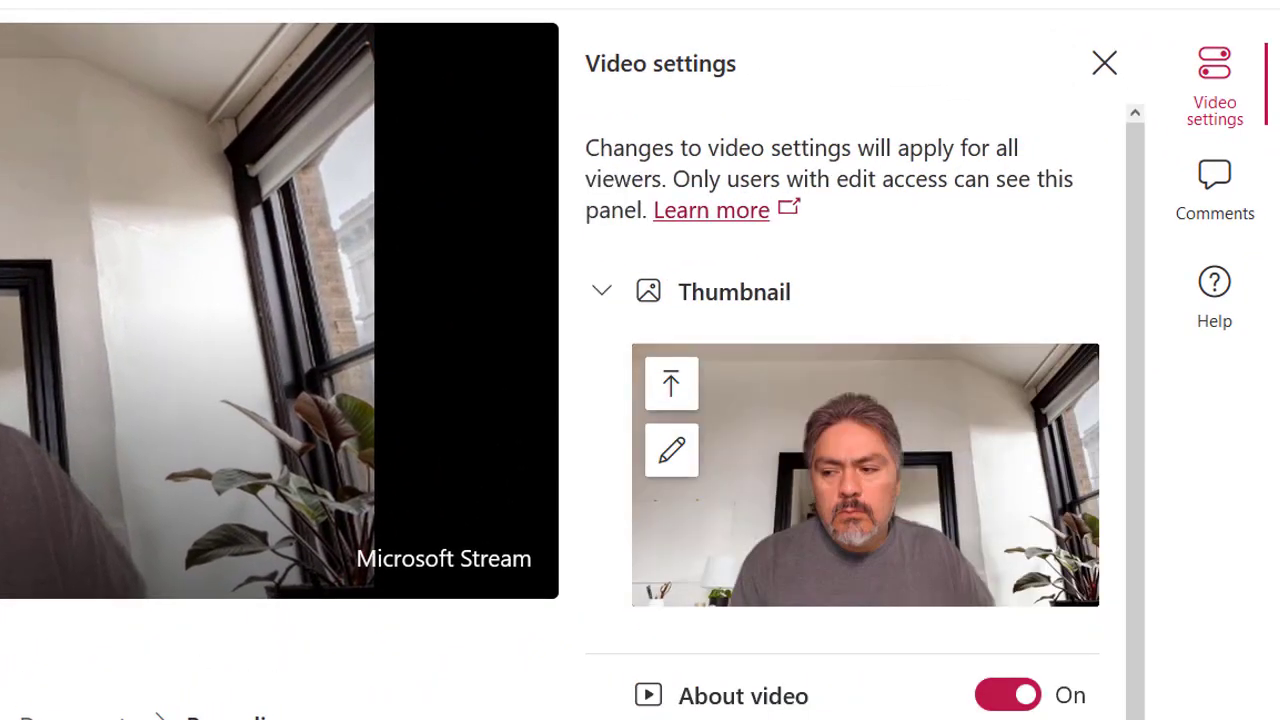
{"action": "mouse_move", "coordinate": [672, 450]}
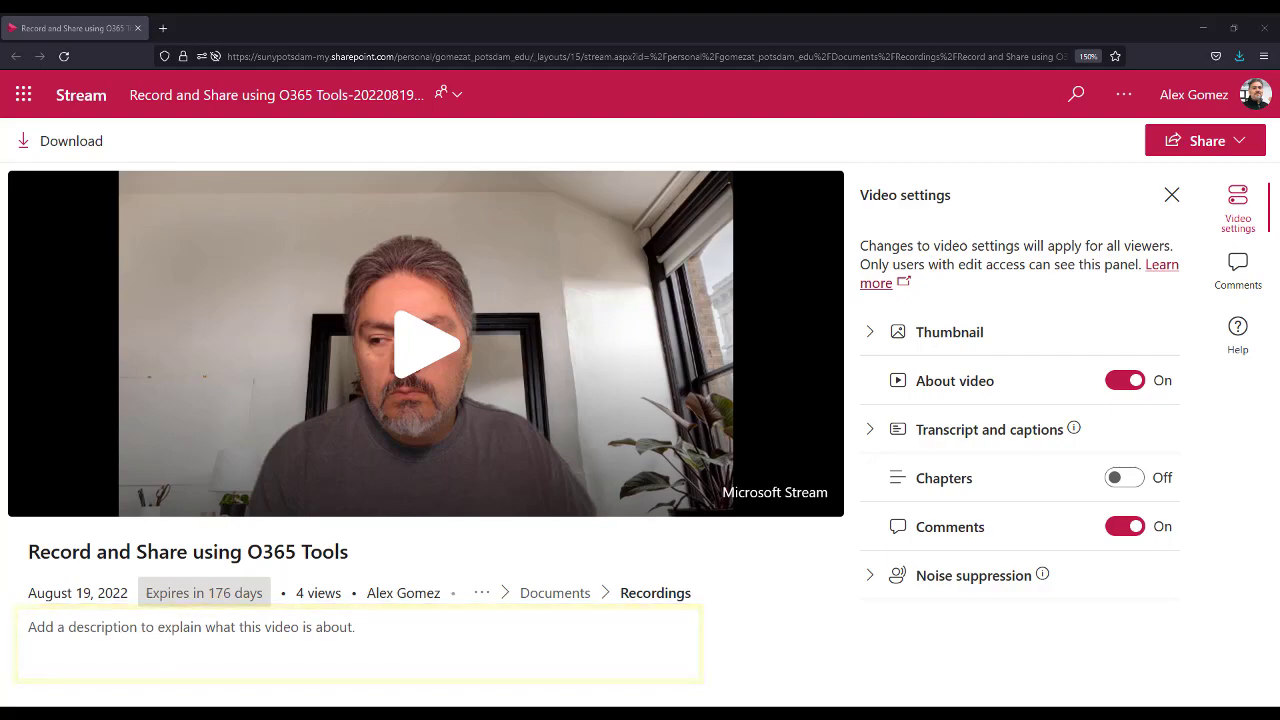
Expand Transcript and captions and display the timestamped transcript panel
{"action": "left_click", "coordinate": [1124, 380]}
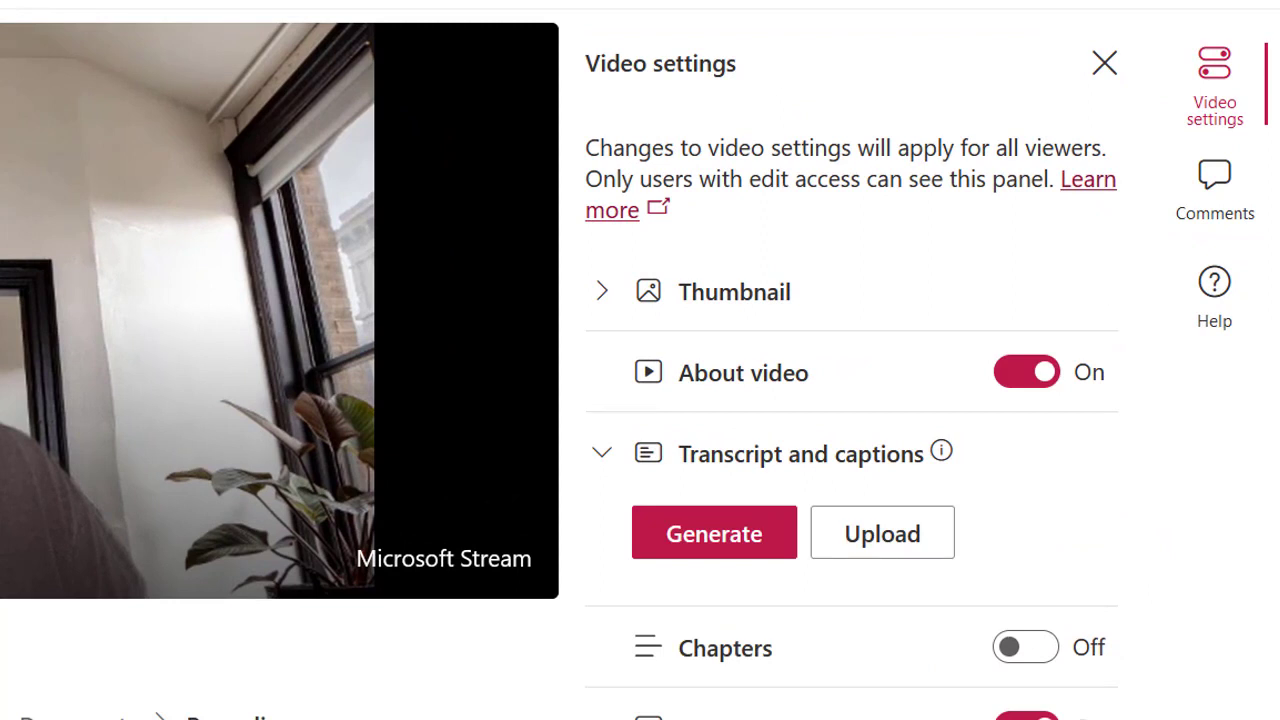
{"action": "left_click", "coordinate": [1237, 270]}
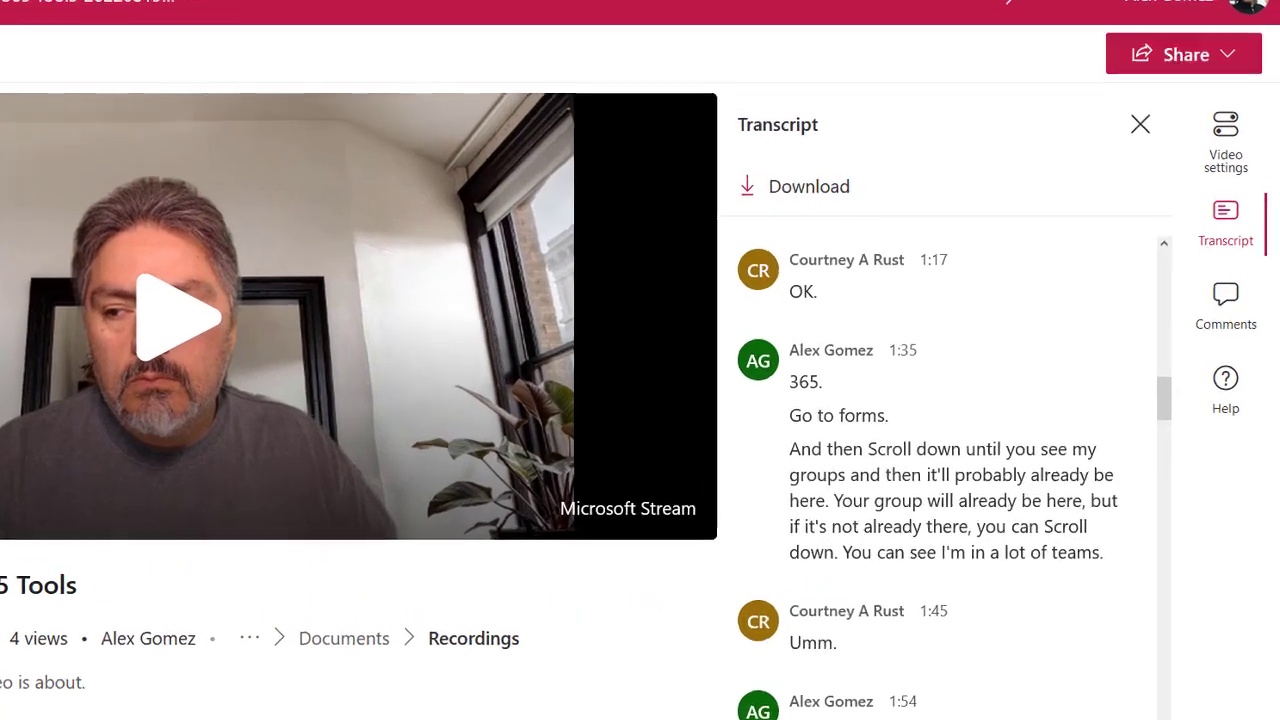
Scroll through the transcript, then return to Video settings and switch Chapters on
{"action": "scroll", "scroll_direction": "down", "scroll_amount": 3}
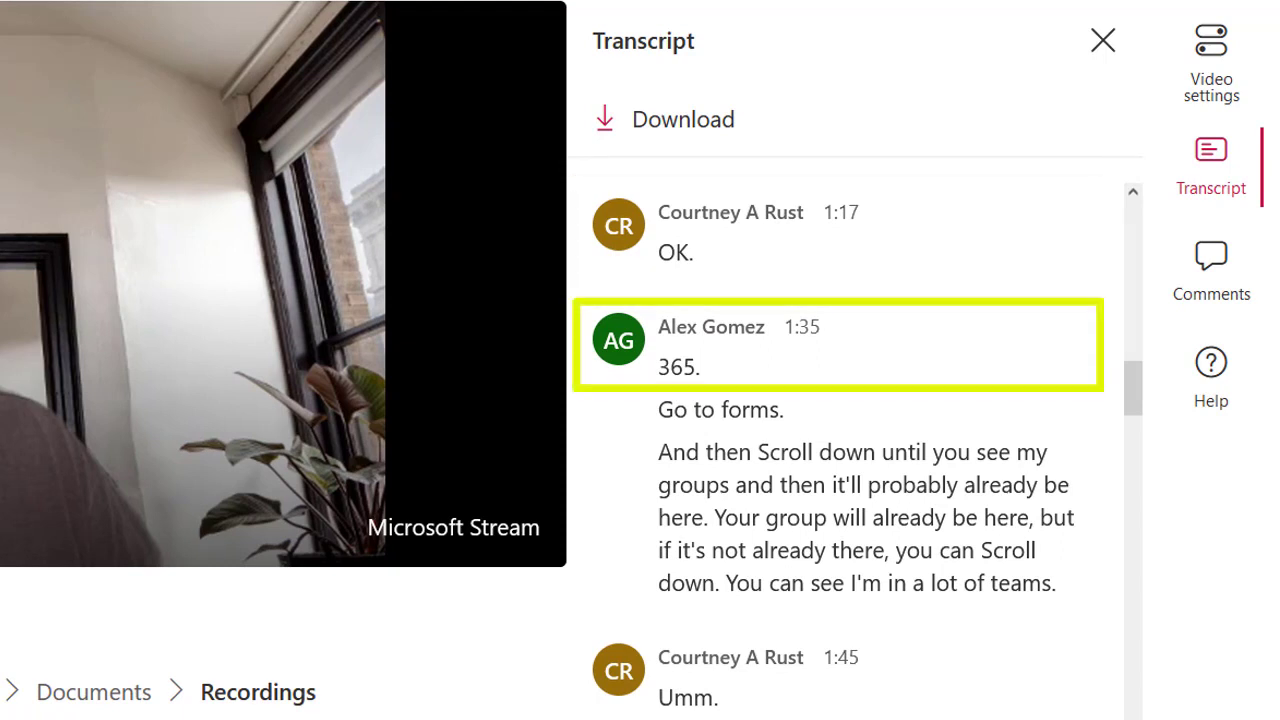
{"action": "scroll", "scroll_direction": "down", "scroll_amount": 3}
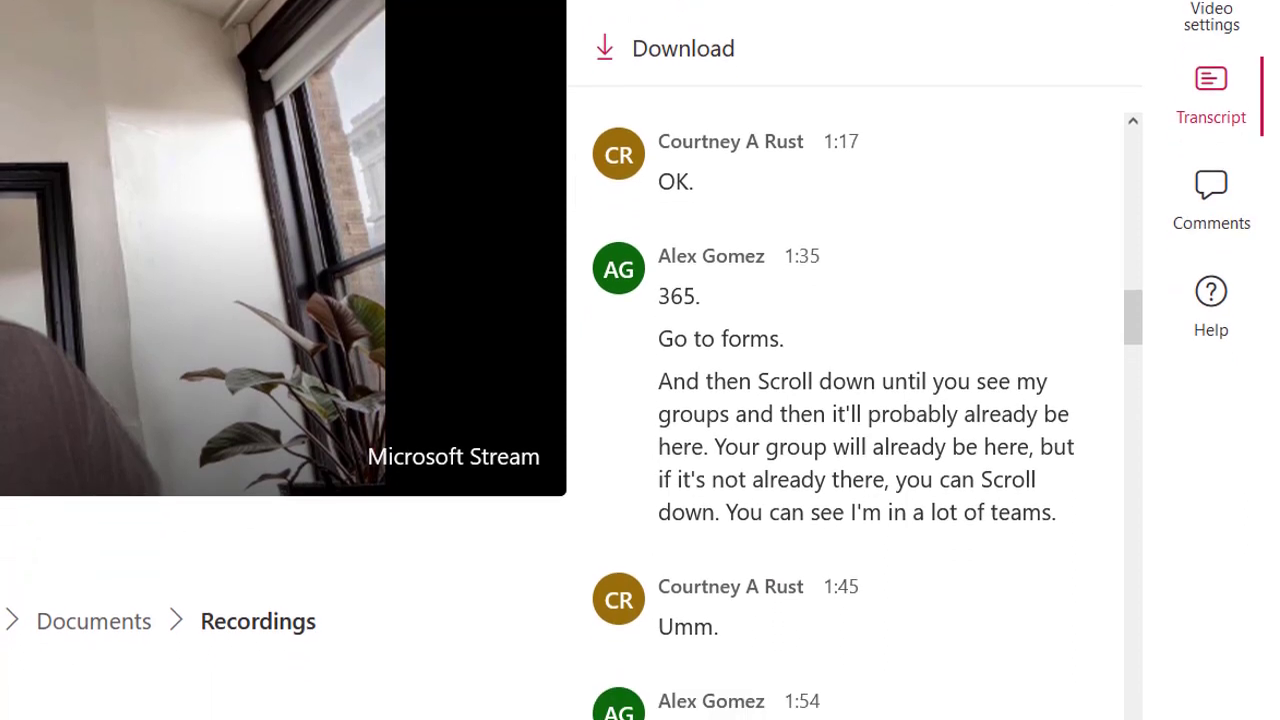
{"action": "scroll", "scroll_direction": "down", "scroll_amount": 3}
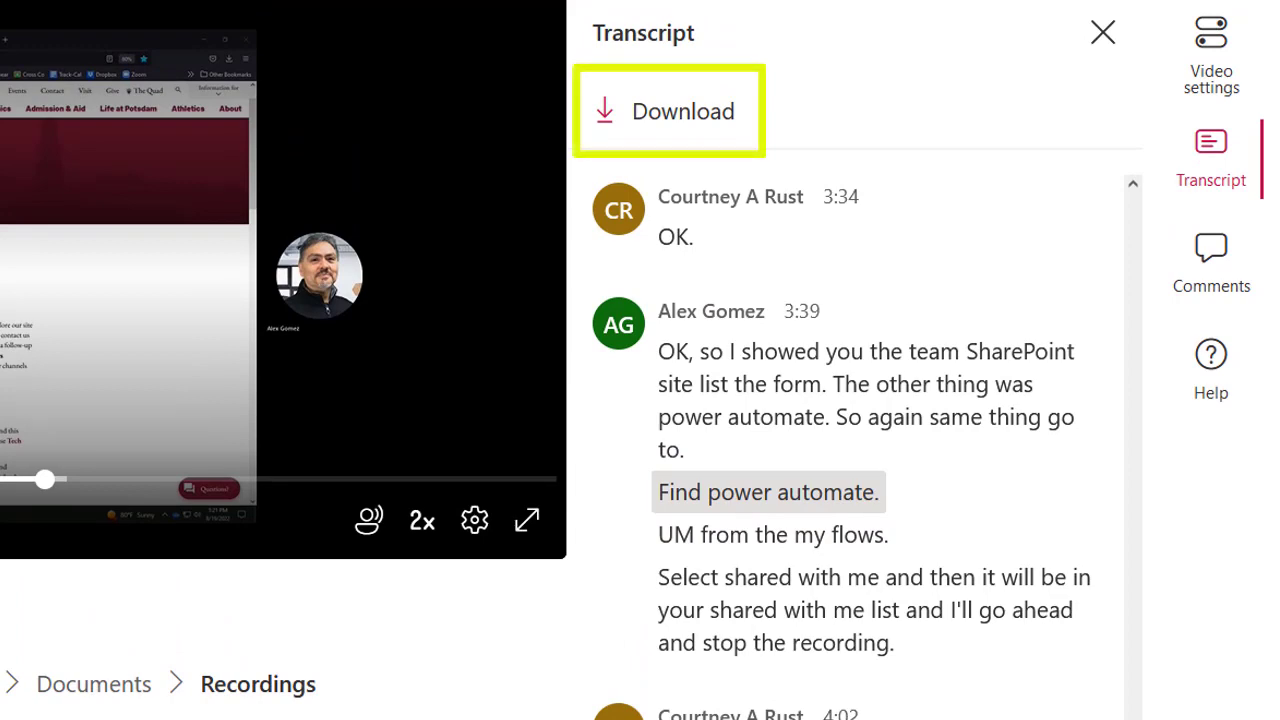
{"action": "left_click", "coordinate": [1211, 55]}
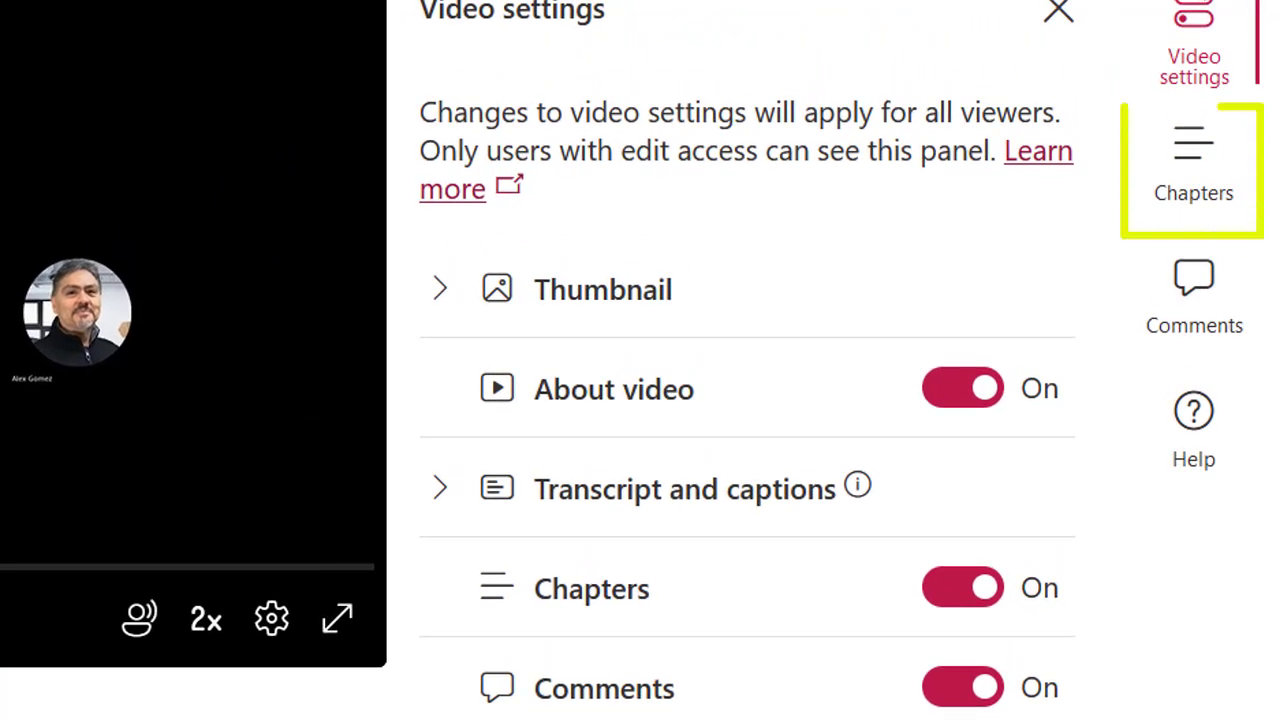
Add the 'CCI Website Review' chapter at the current time, then show comments
{"action": "left_click", "coordinate": [1193, 160]}
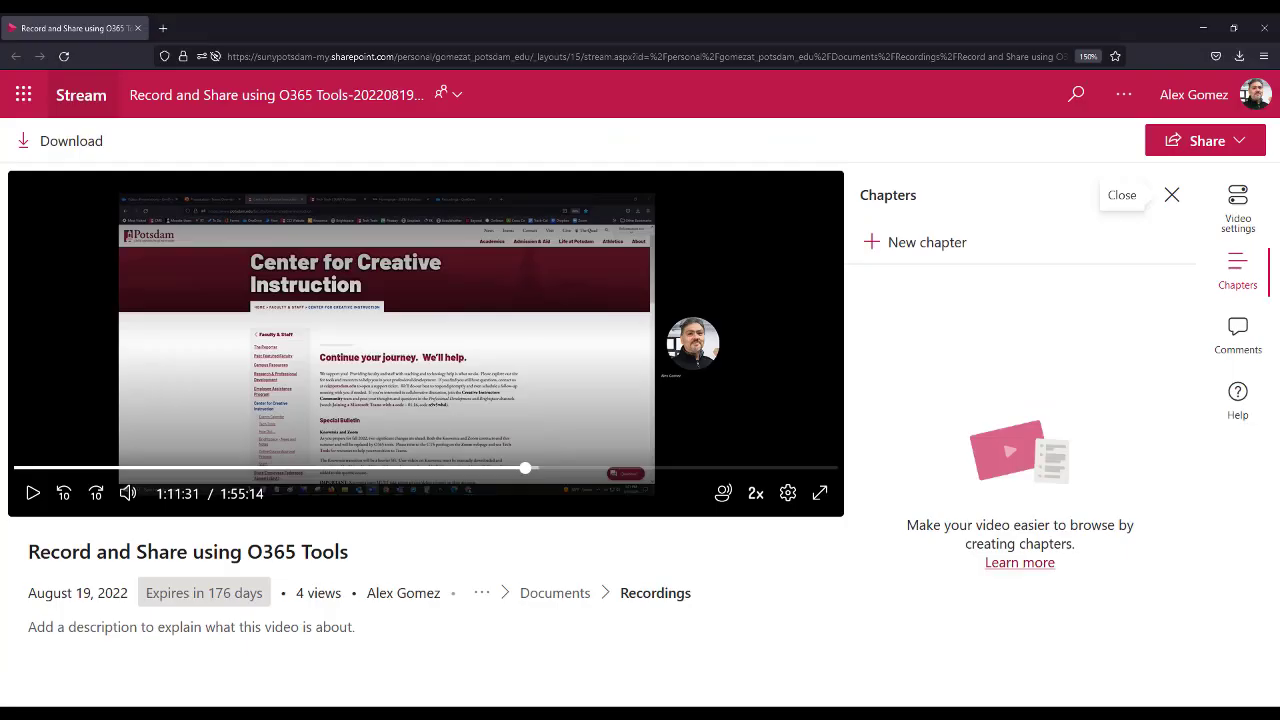
{"action": "left_click", "coordinate": [914, 242]}
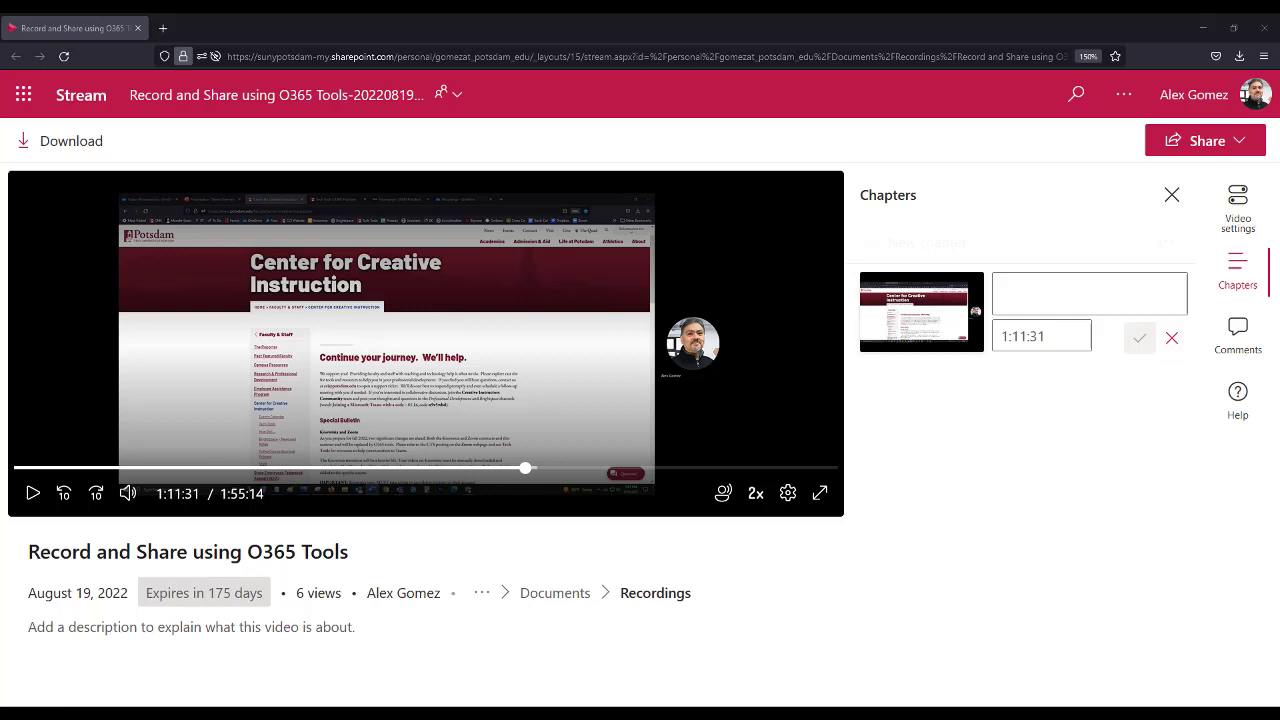
{"action": "type", "text": "CCI Website Review"}
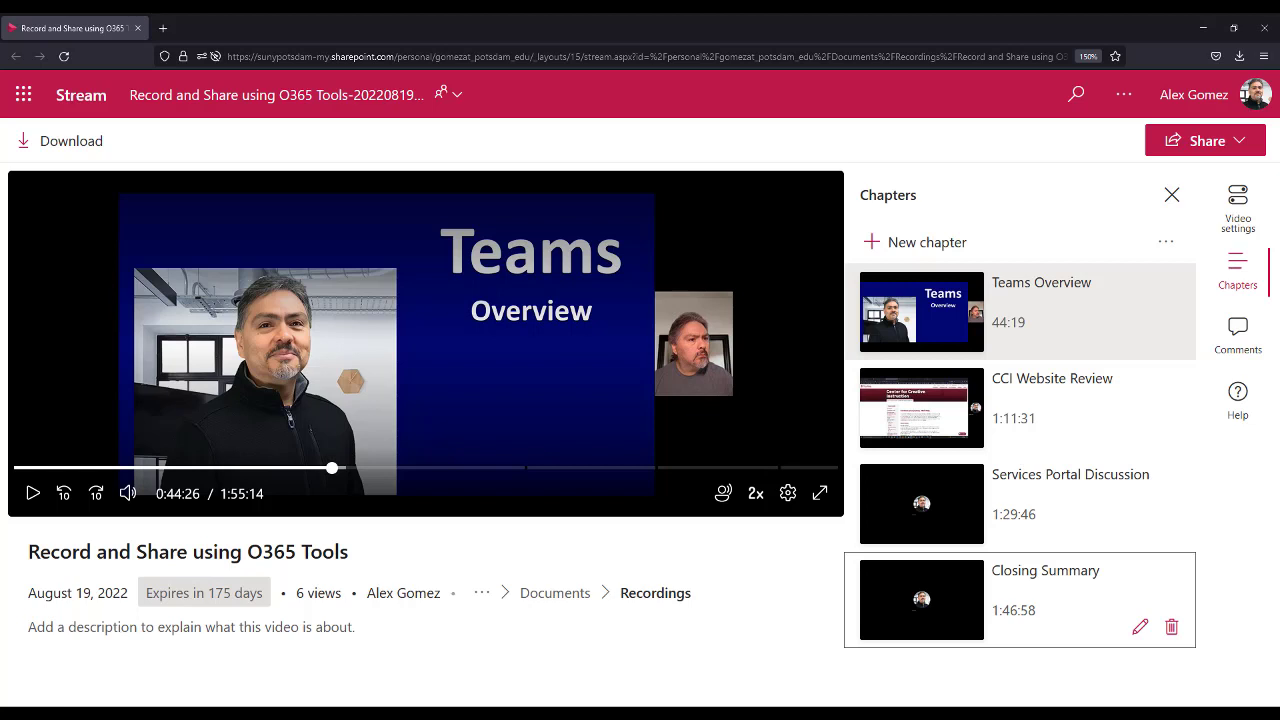
{"action": "left_click", "coordinate": [1237, 330]}
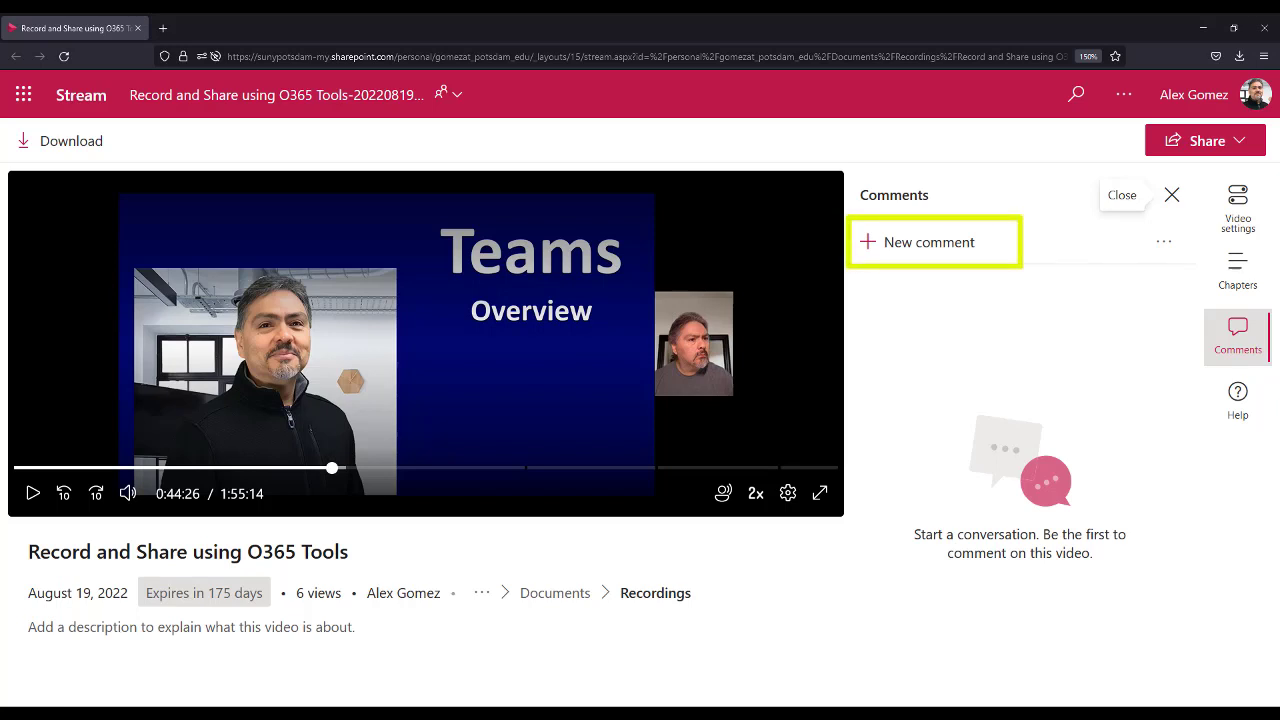
Close the Comments side panel
{"action": "left_click", "coordinate": [918, 242]}
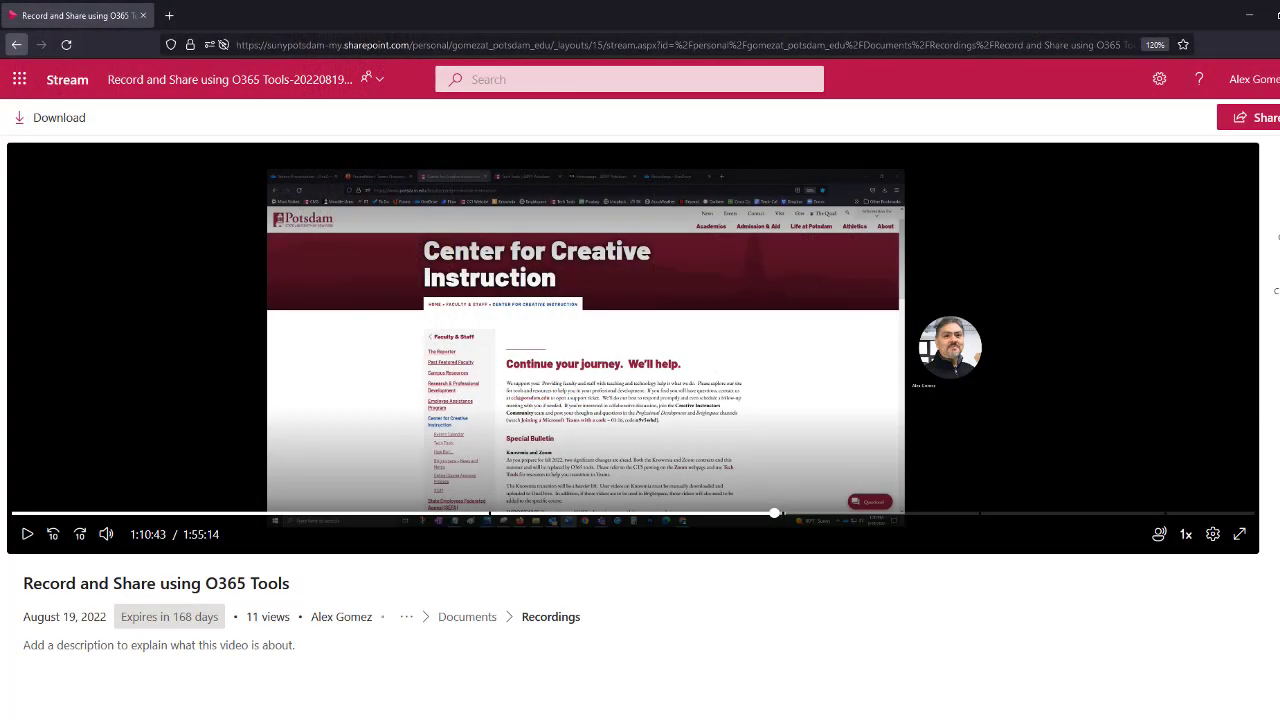
{"action": "left_click", "coordinate": [1239, 533]}
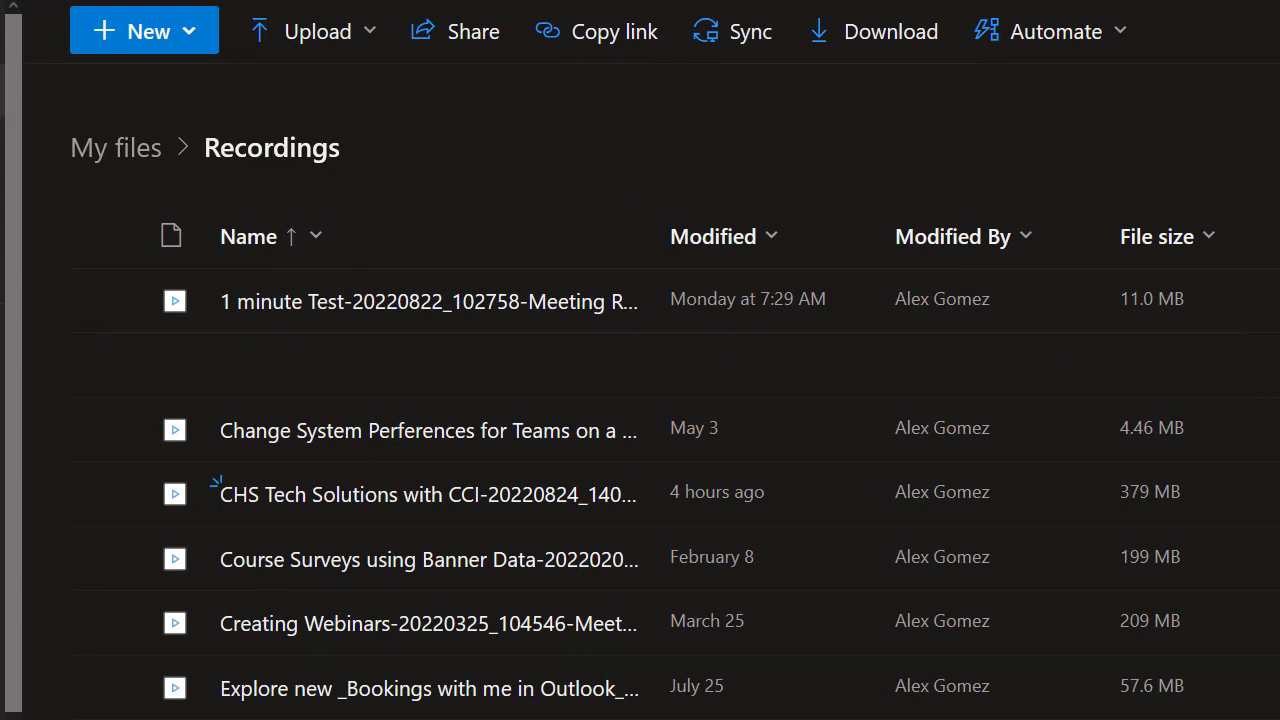
{"action": "left_click", "coordinate": [428, 301]}
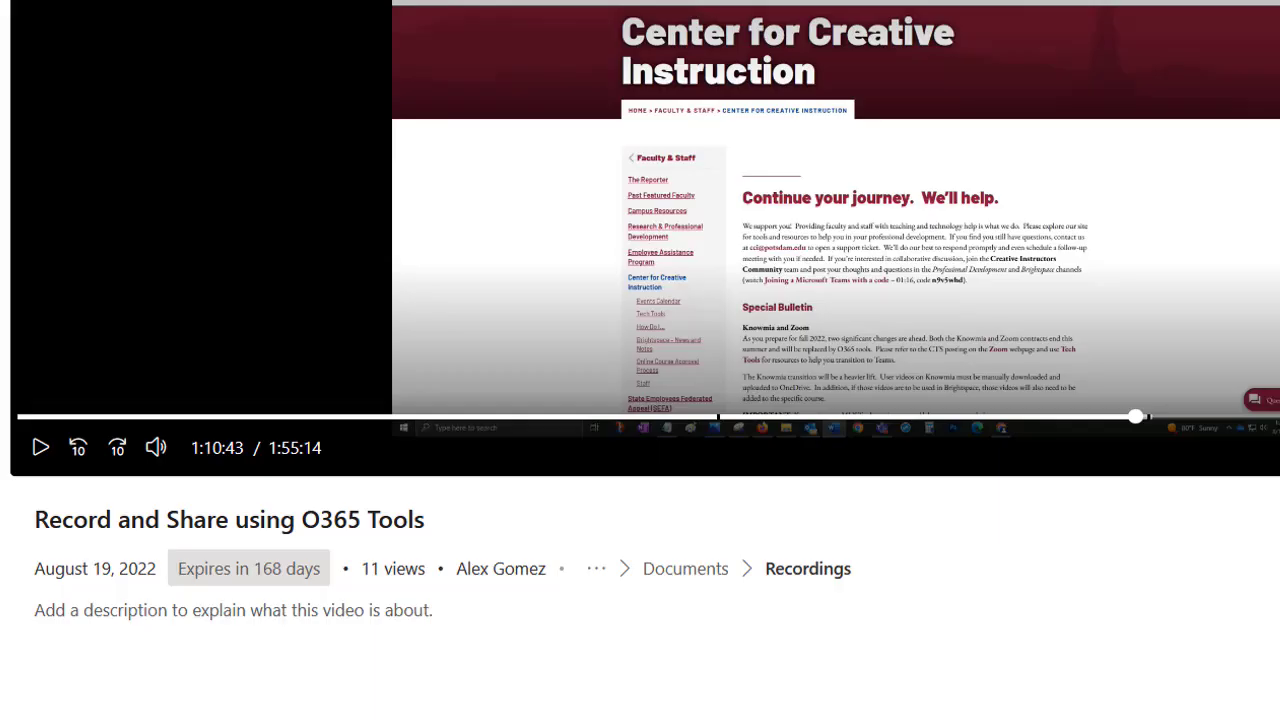
View the video's expiration details, then bring up the Windows Start menu
{"action": "left_click", "coordinate": [248, 568]}
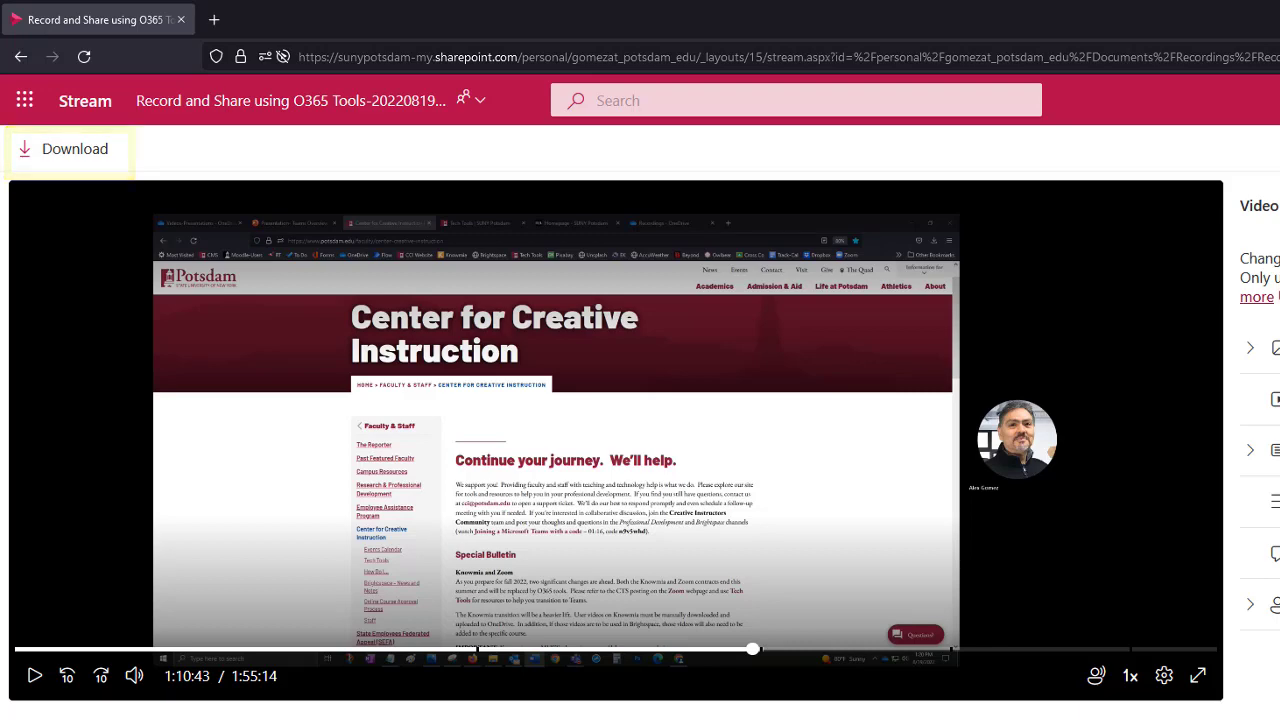
{"action": "left_click", "coordinate": [27, 699]}
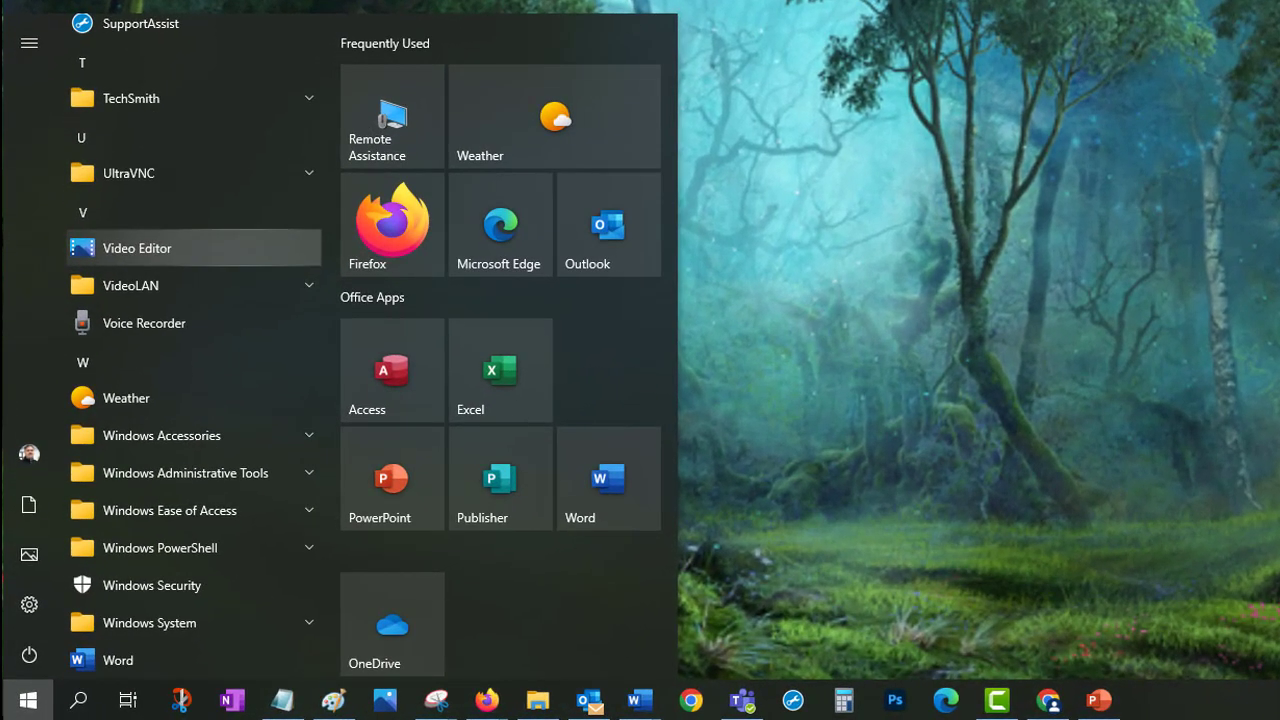